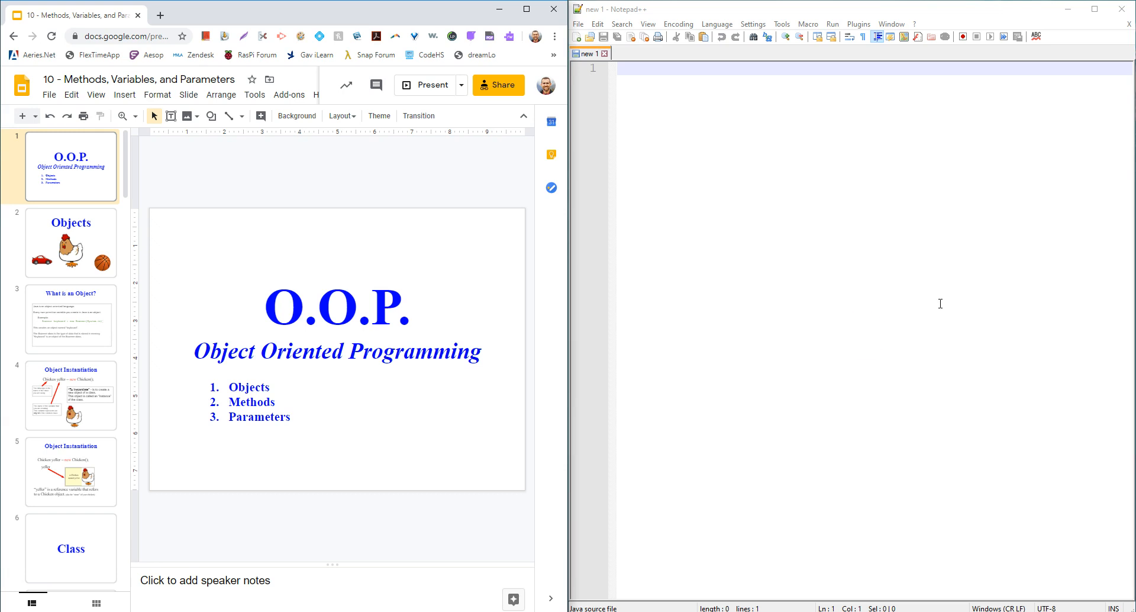
Step: Show the third slide, 'What is an Object?', with its Scanner example
click(70, 319)
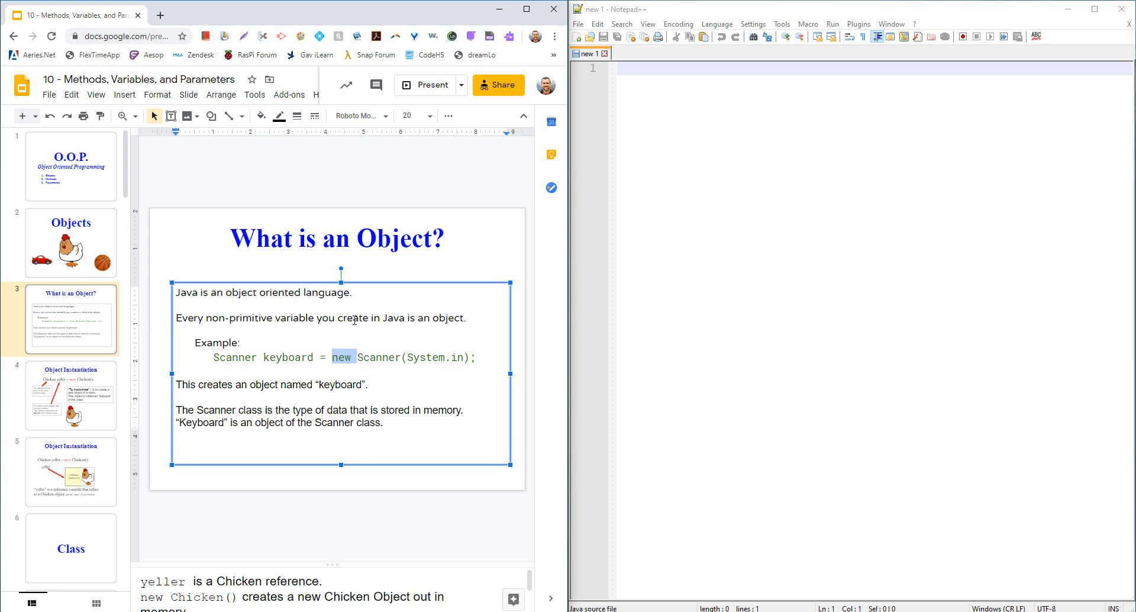
double_click(287, 357)
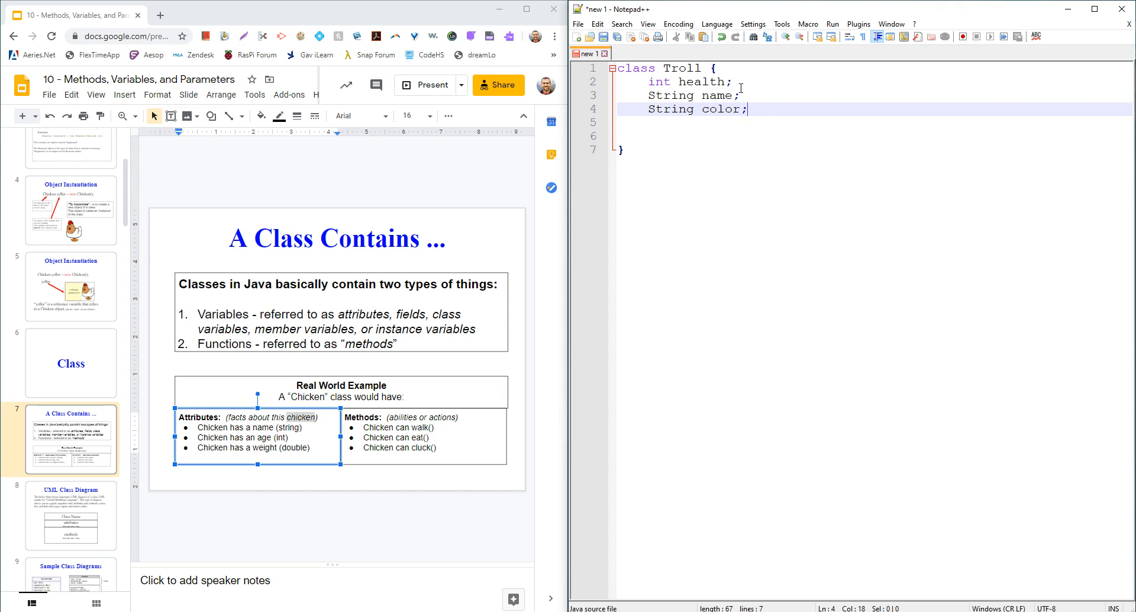
Step: Add an int age field and begin a public void attack() method in Troll
text(int age;)
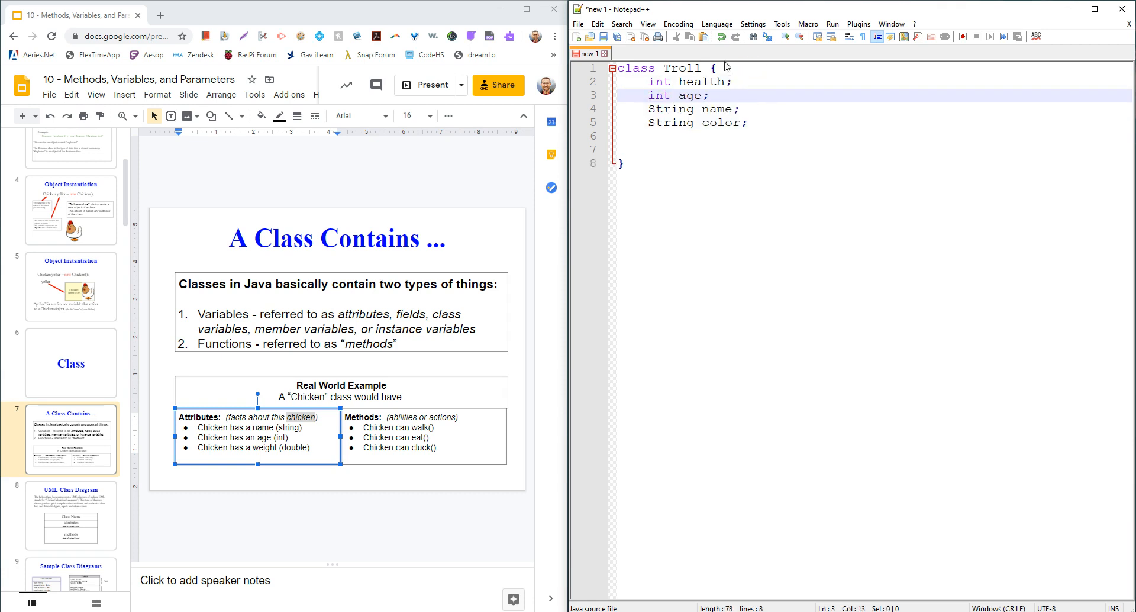
text(public void attack(){)
text(//do an attack)
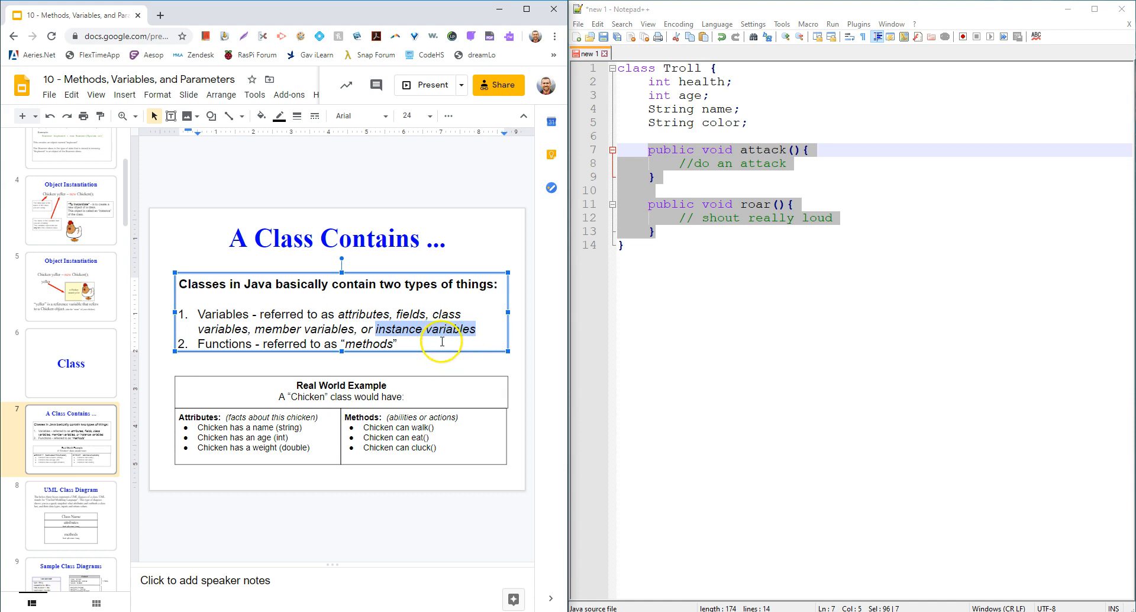
mouse_move(581, 204)
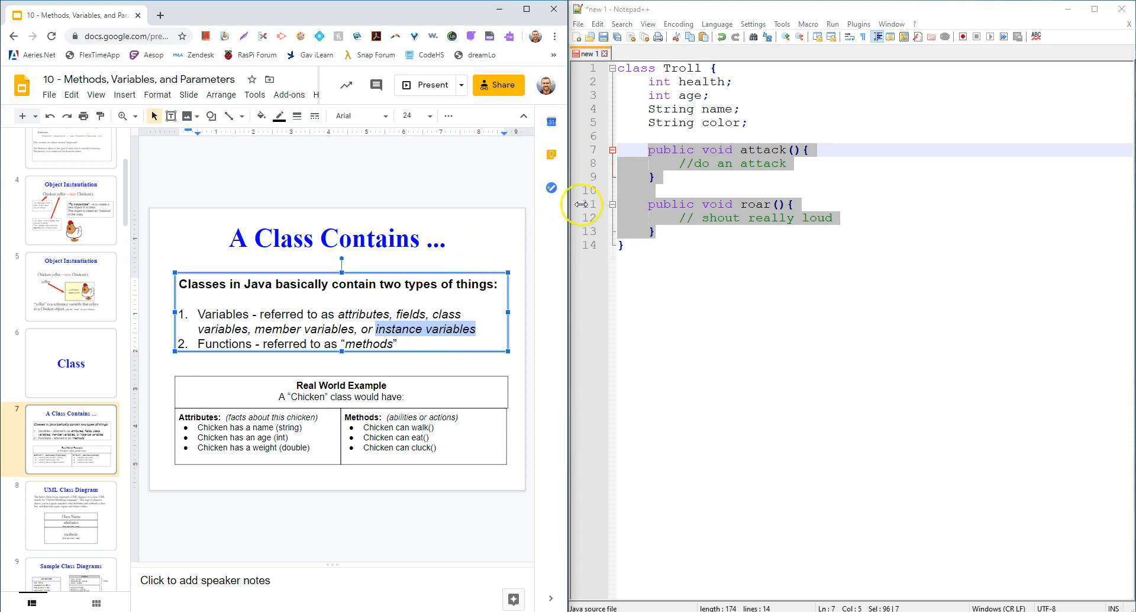
Step: Select the slide 7 thumbnail in the Google Slides filmstrip
click(71, 355)
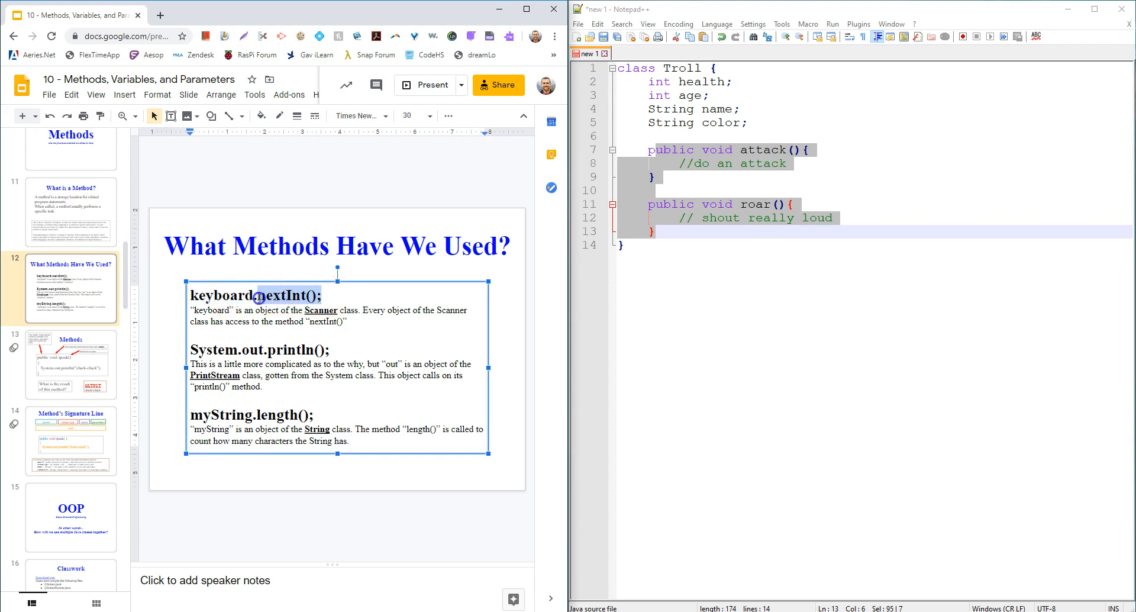
Step: Highlight 'nextInt' in the slide's body text
double_click(206, 415)
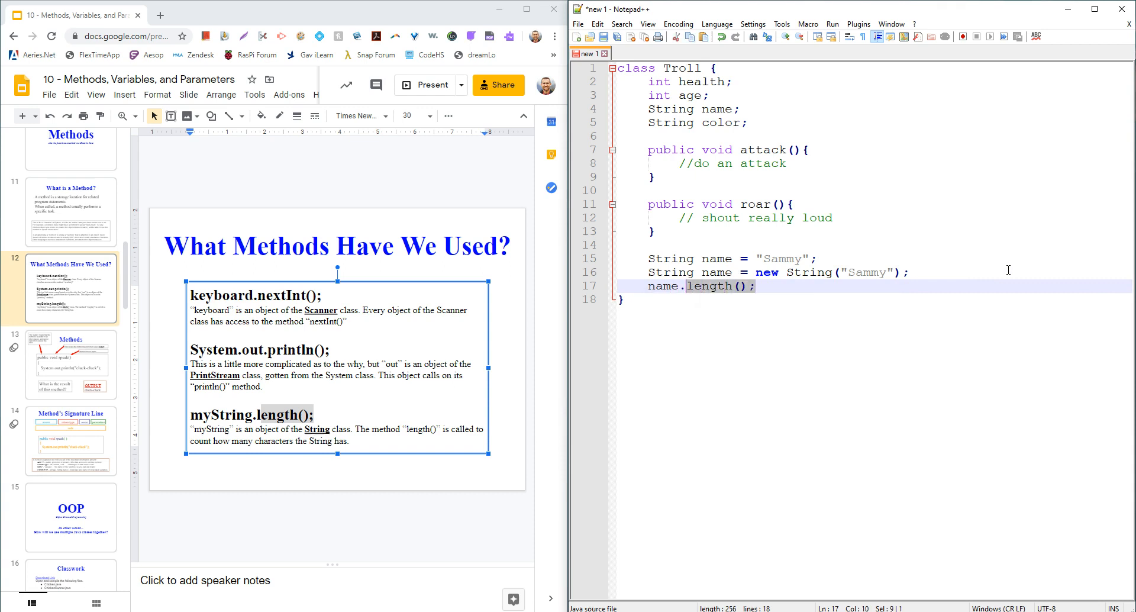
Step: Place the cursor below the roar() method for the String name lines
click(753, 286)
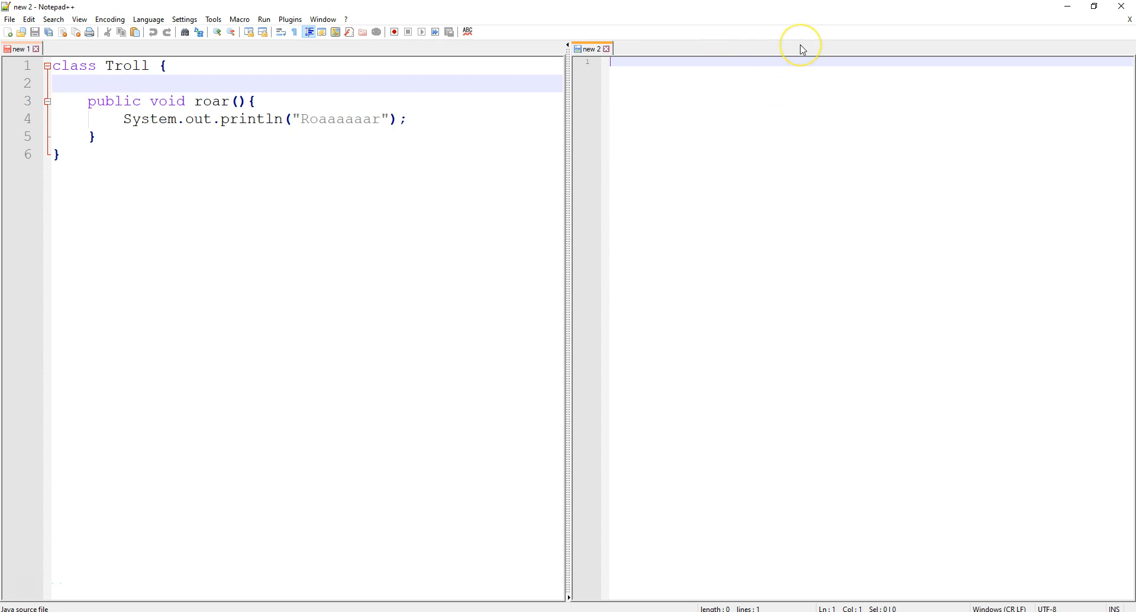
Step: Start the TrollRunner class in the second document and save the Troll file
text(class TrollRunner {)
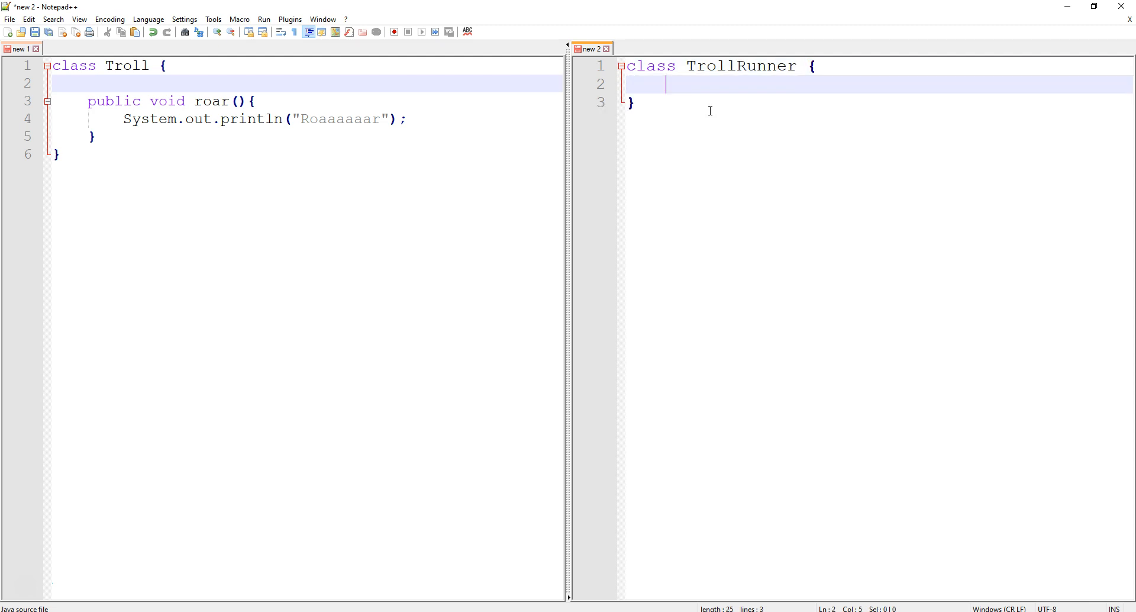
mouse_move(721, 176)
text(Troll grumble = new Troll();)
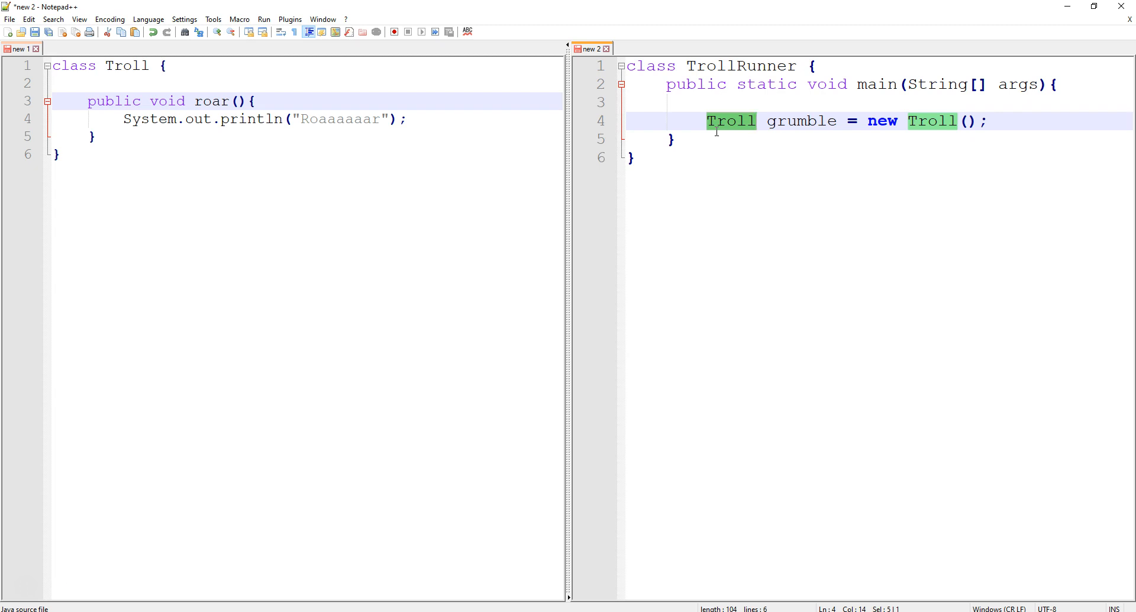
key(ctrl+s)
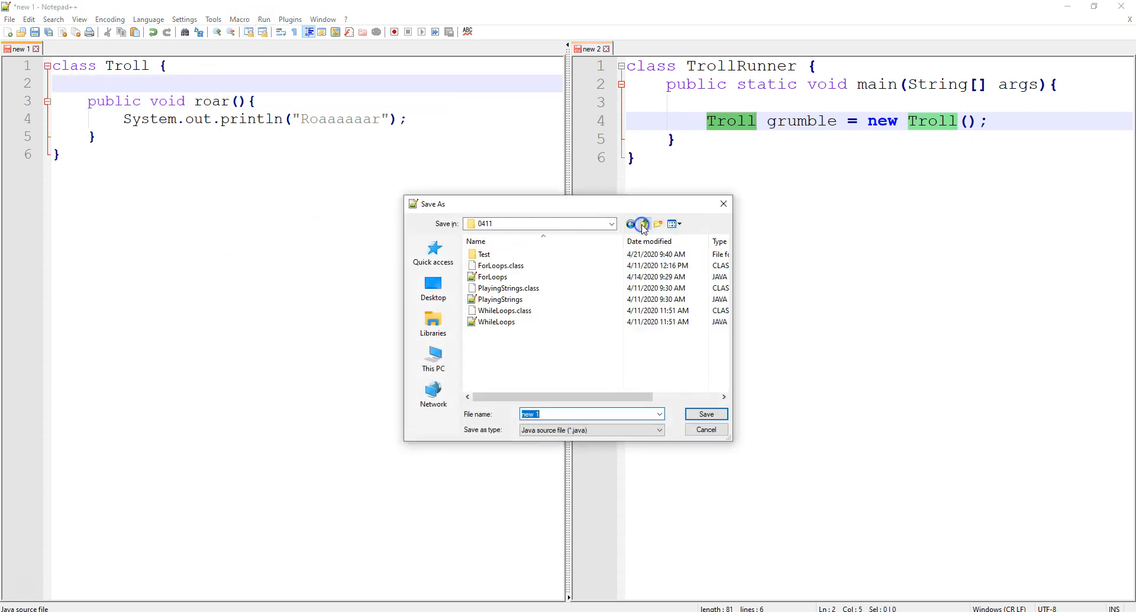
Step: Confirm saving the Troll class as Troll.java in the chosen folder
click(705, 414)
text(grumble.roar();)
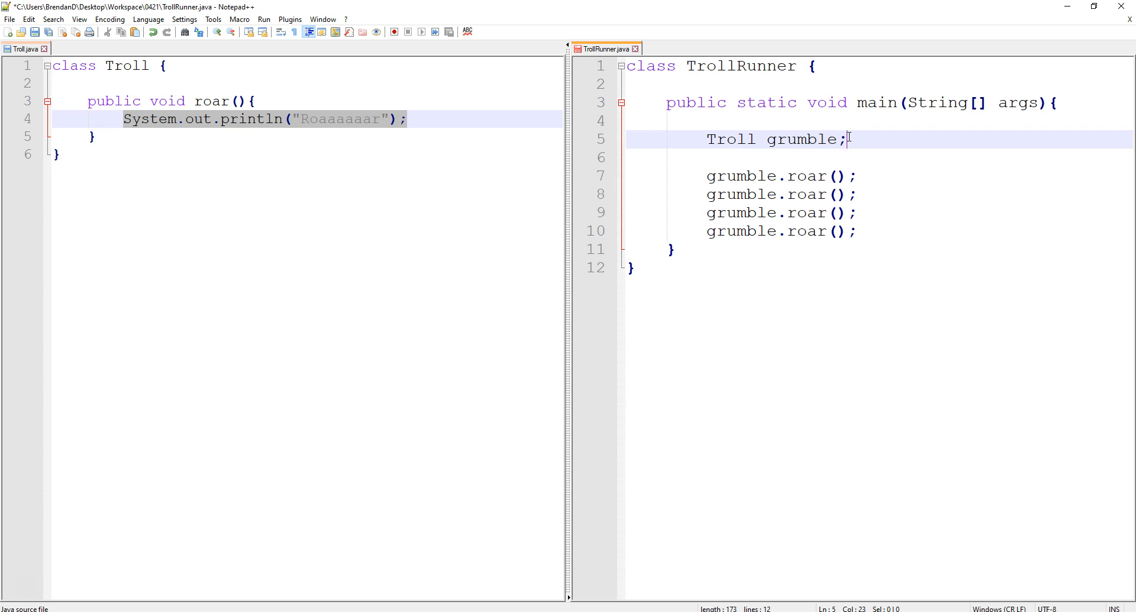
Step: Insert '= new Troll()' after grumble on line 5 of TrollRunner.java
text(= new Troll())
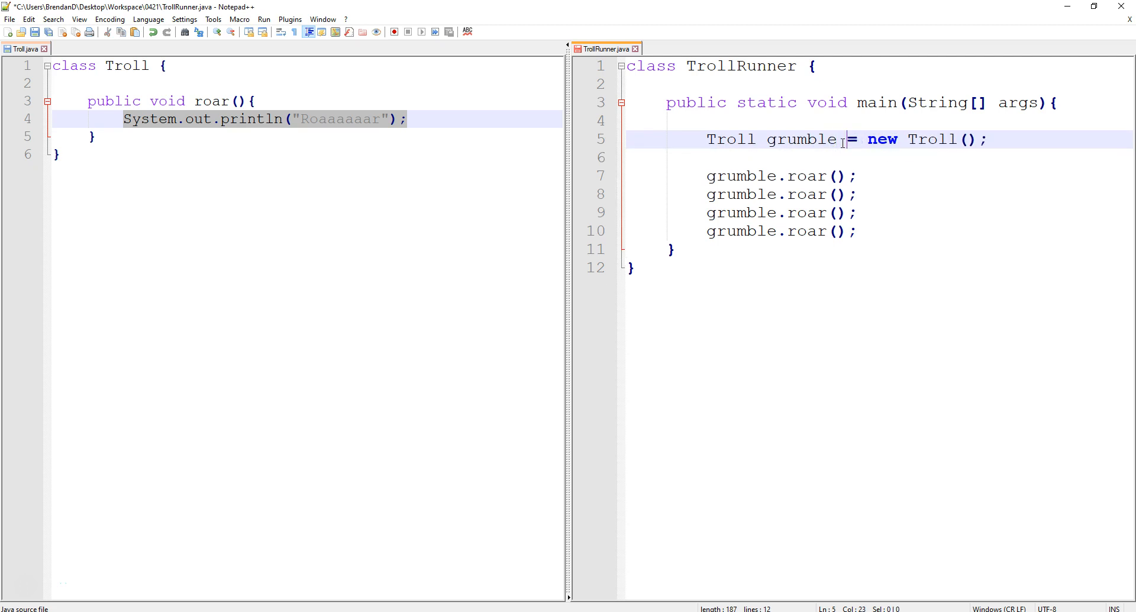